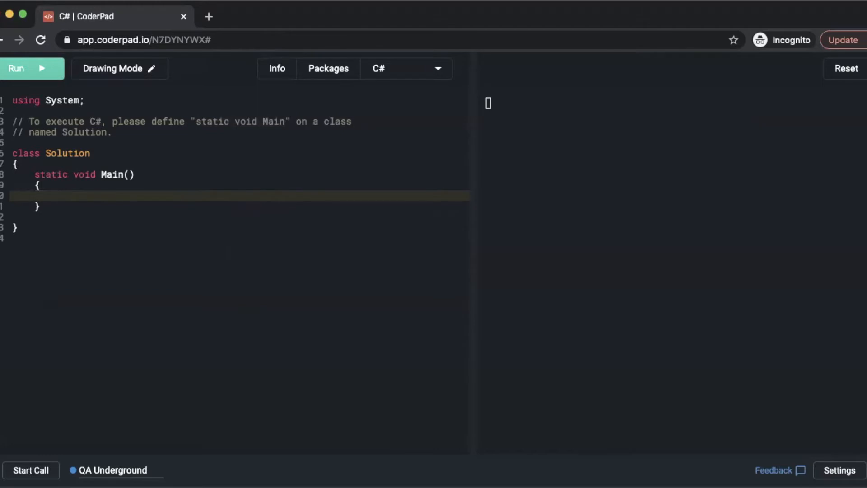
- In Main, declare var reverseText = ReverseWords("Hello, World");
text(va)
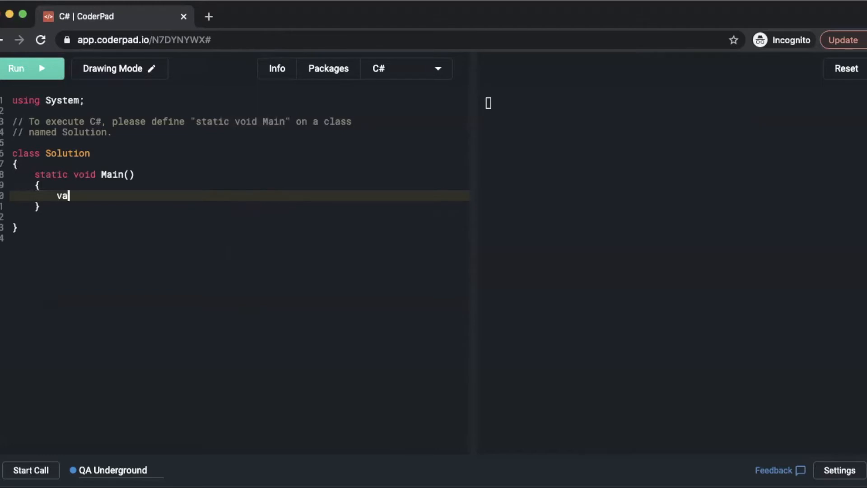
text(r revers)
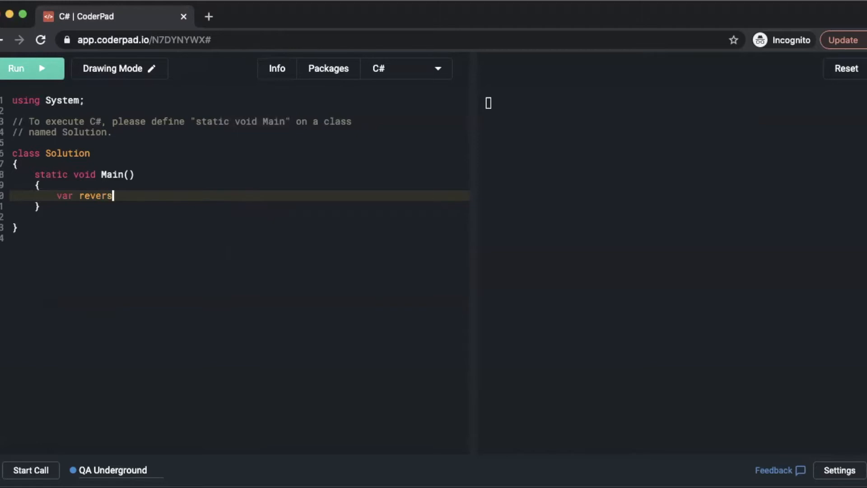
text(eText)
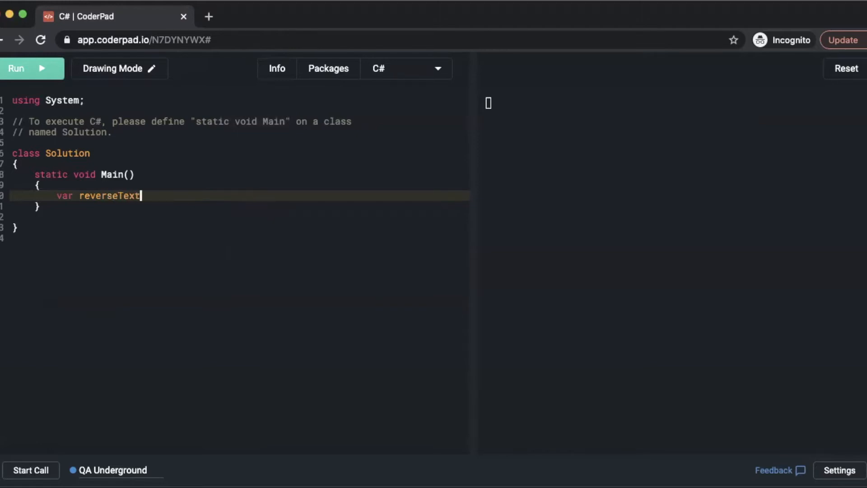
text(=)
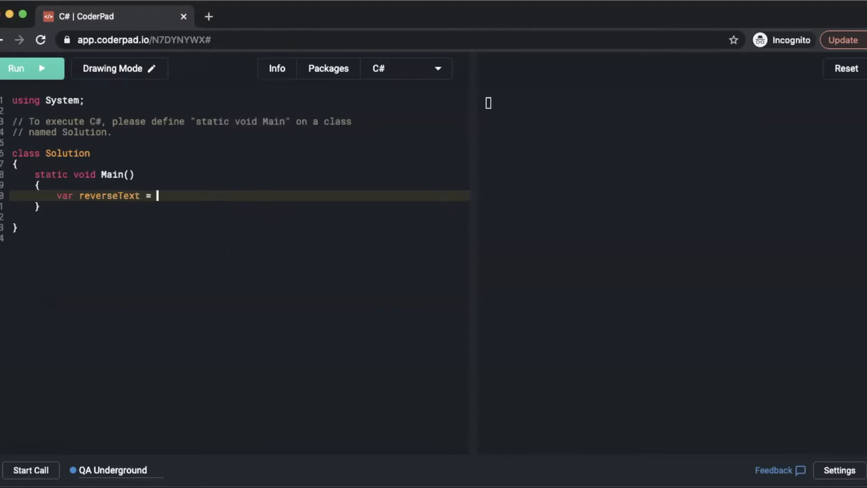
text(Revers)
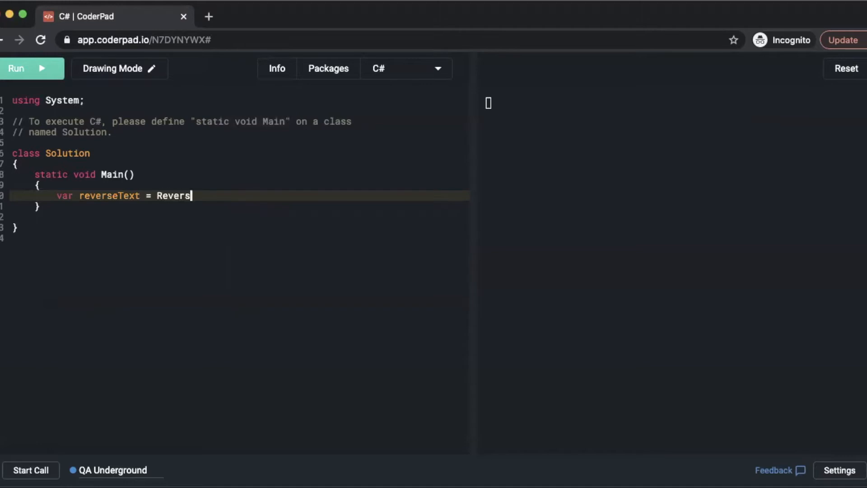
text(eWords)
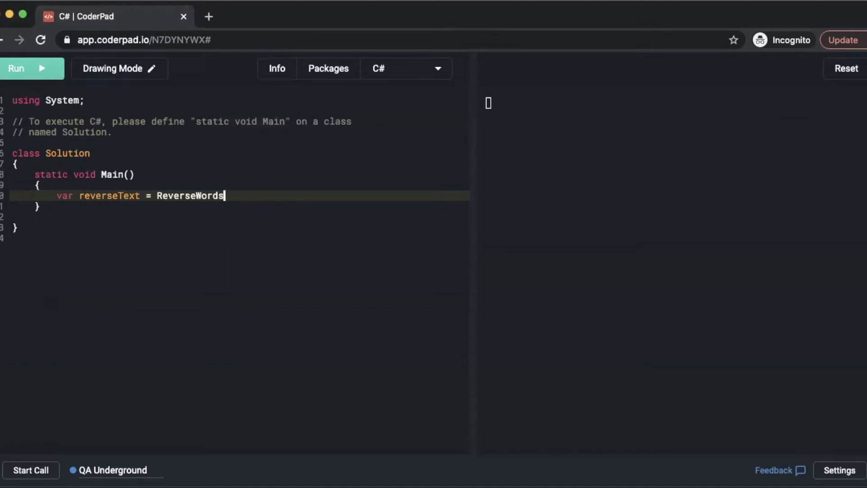
text((")
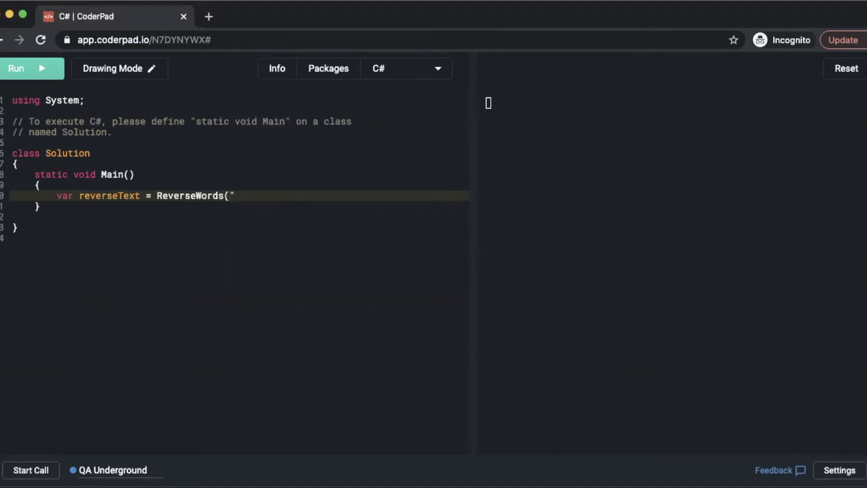
text(Hello, World");)
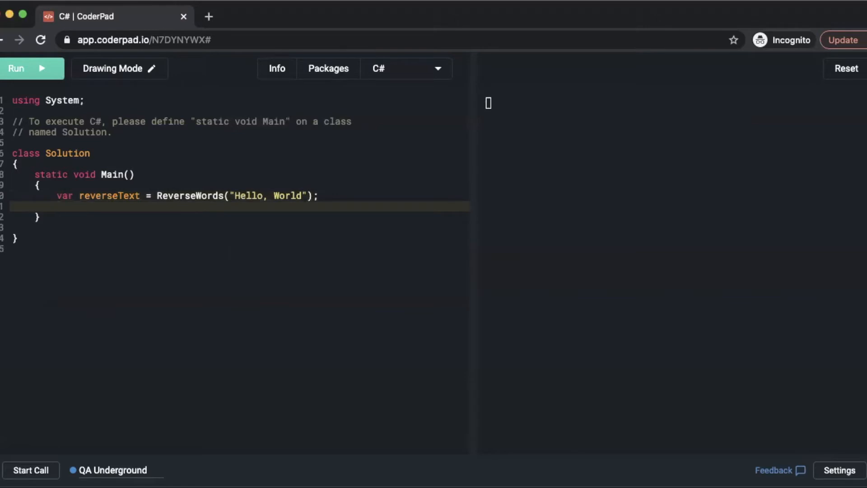
- Write reverseText to the console with Console.WriteLine(reverseText);
text(Console.Wr)
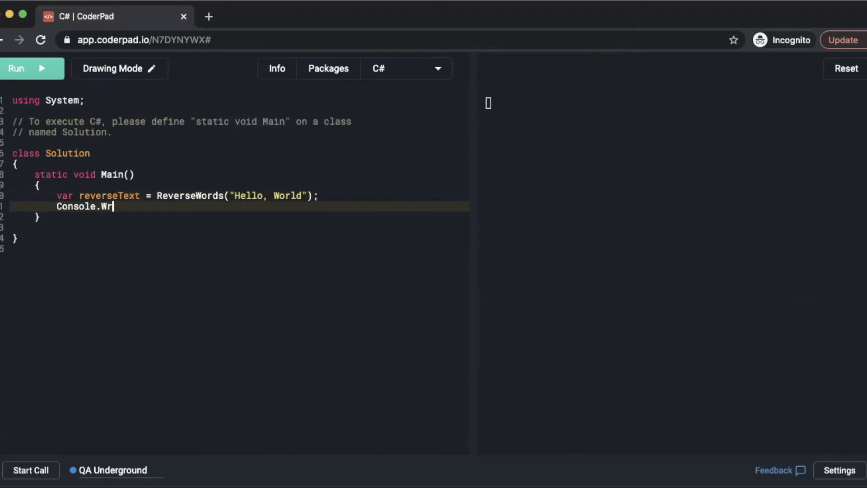
text(iteLine)
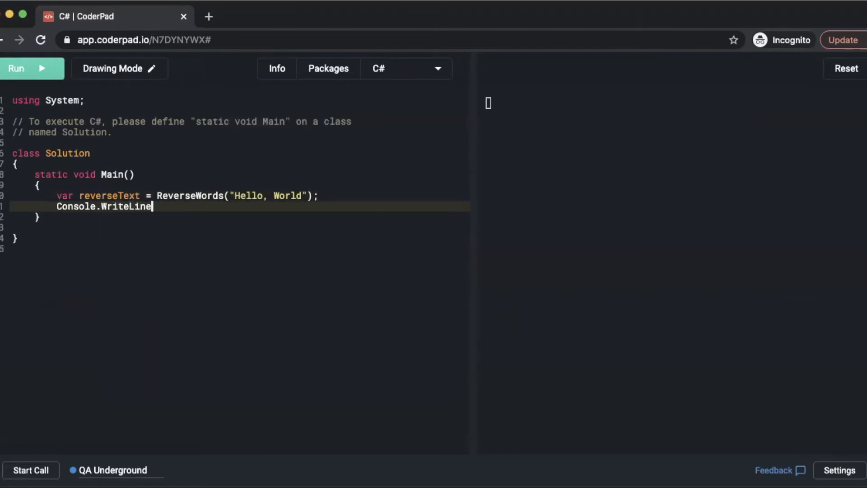
text((revers)
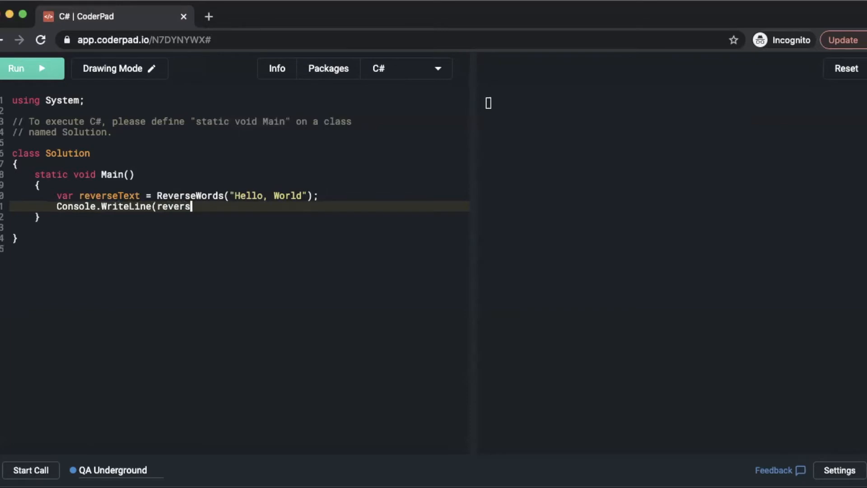
text(eText)
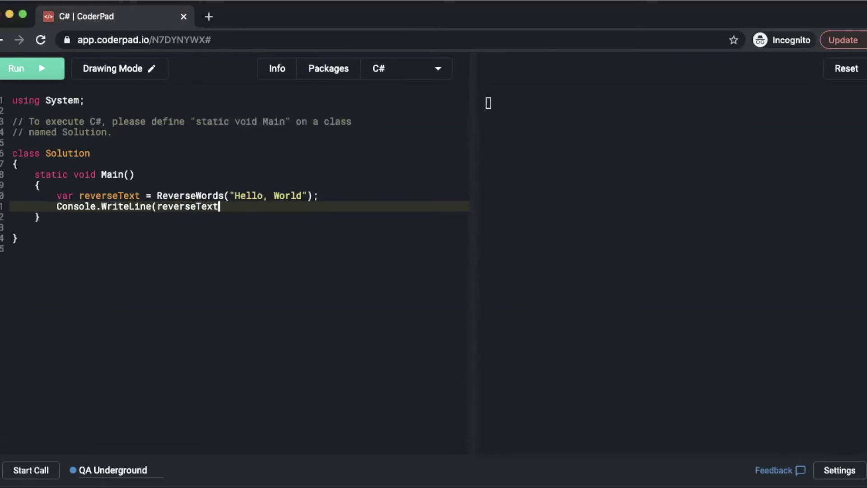
text();)
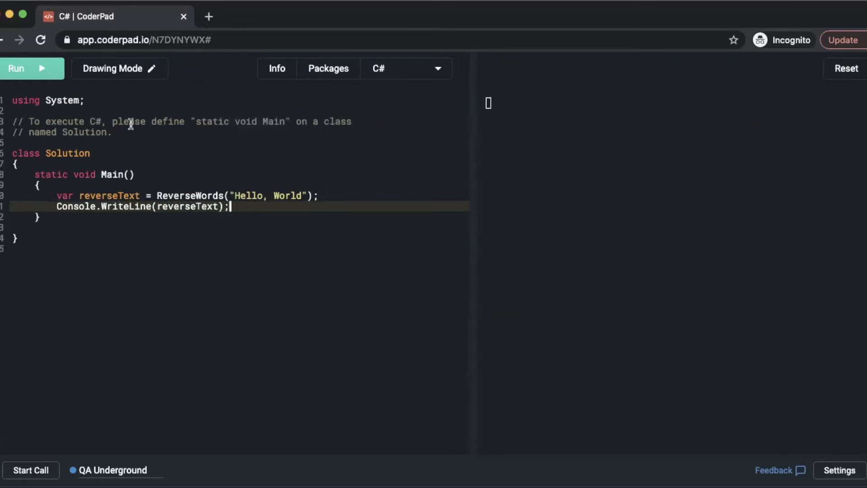
- Add using System.Collections; with a //Stack comment, then move below Main
text(usi)
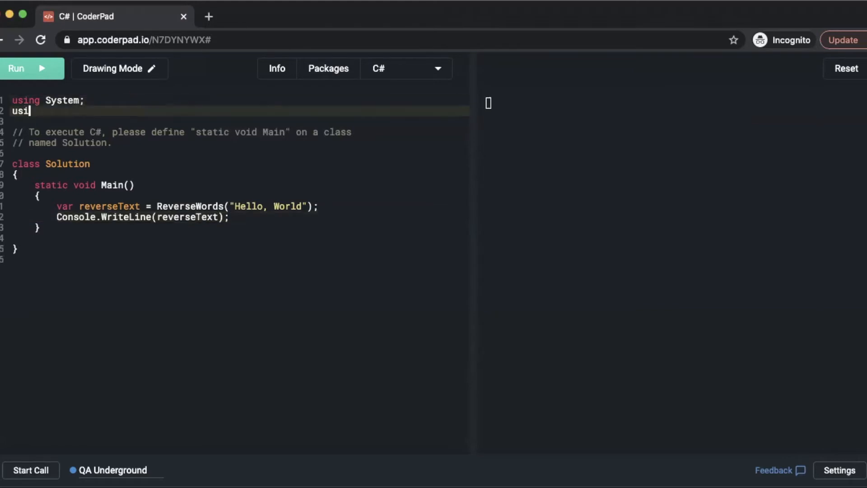
text(ng System.)
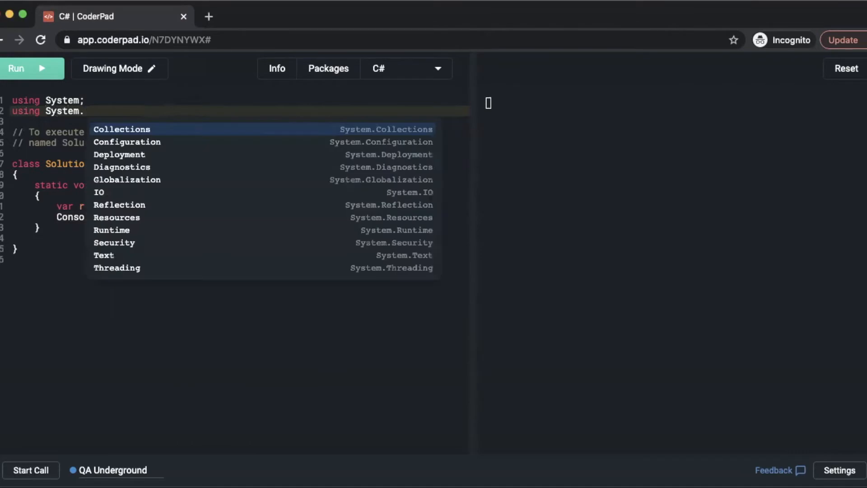
click(122, 129)
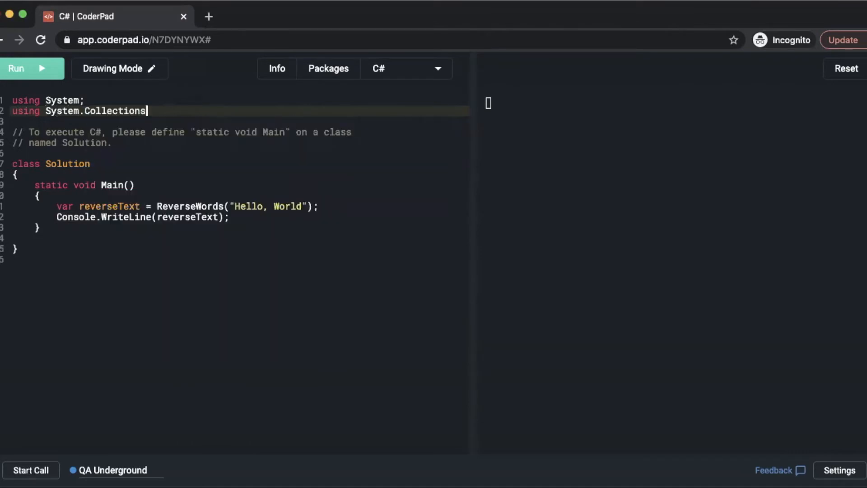
text(;)
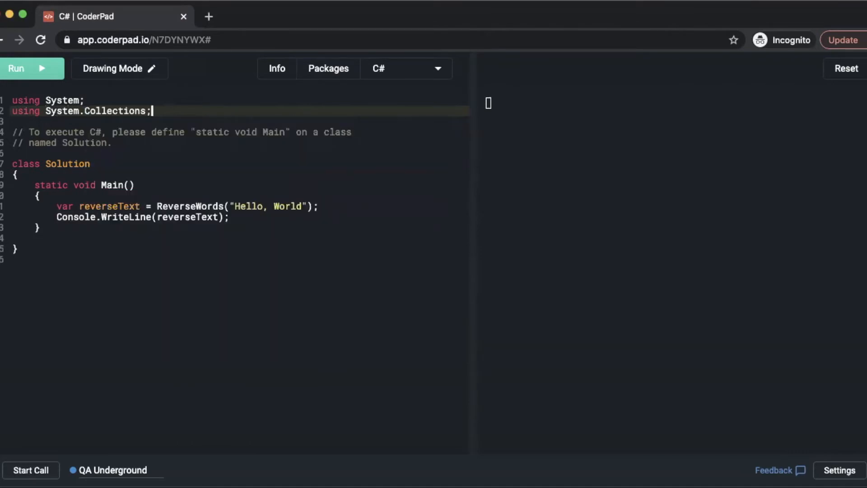
text(//Stack)
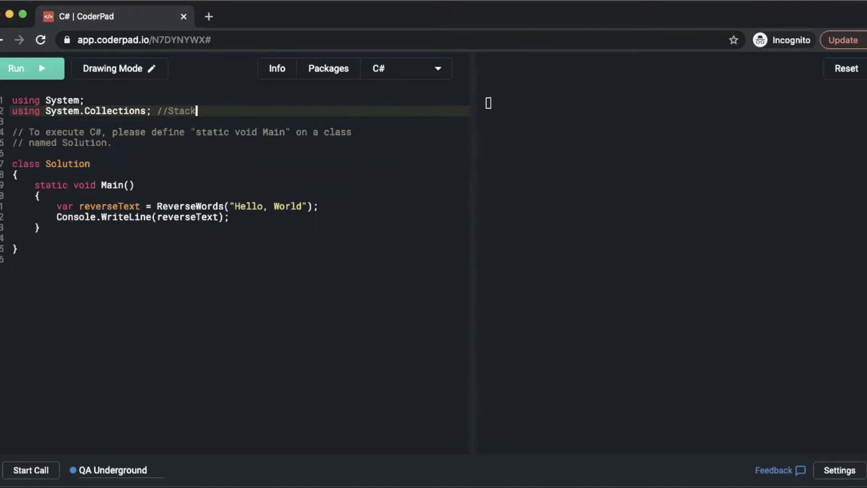
click(108, 232)
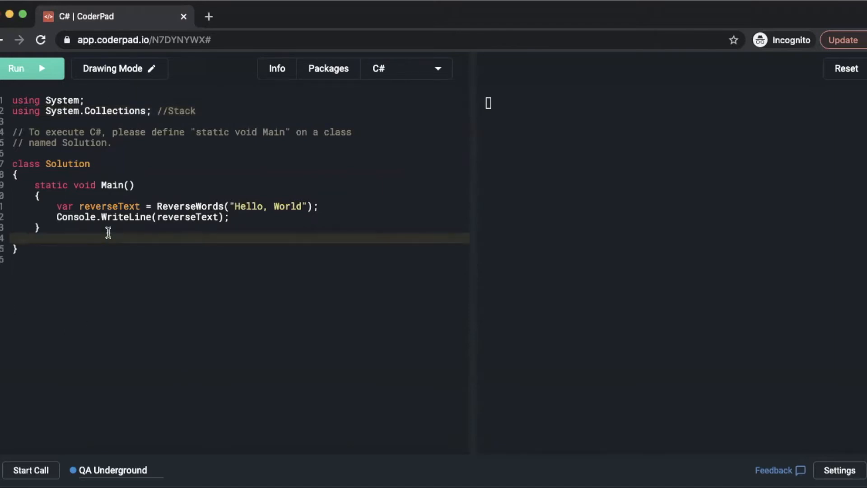
- Declare public static string ReverseWords(string s) with an empty braced body
key(Enter)
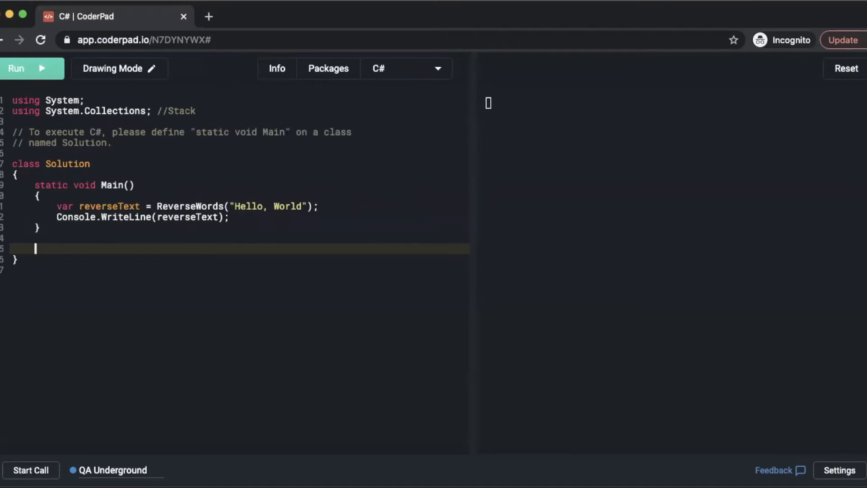
text(publi)
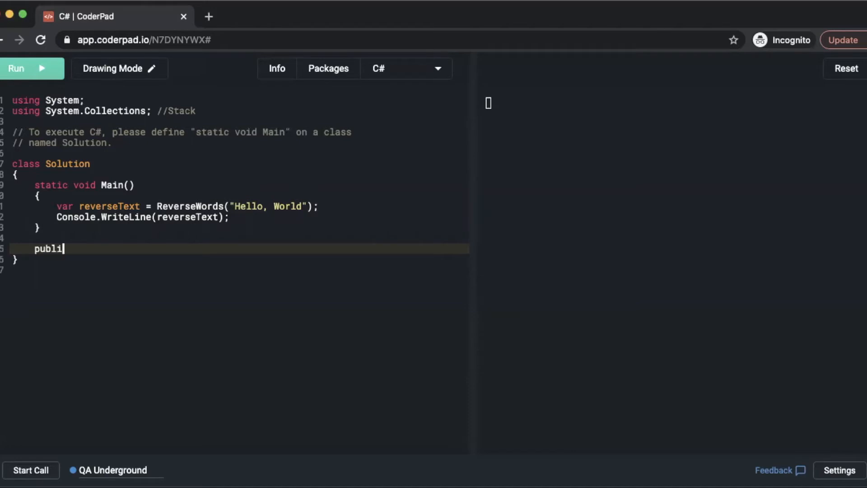
text(c static st)
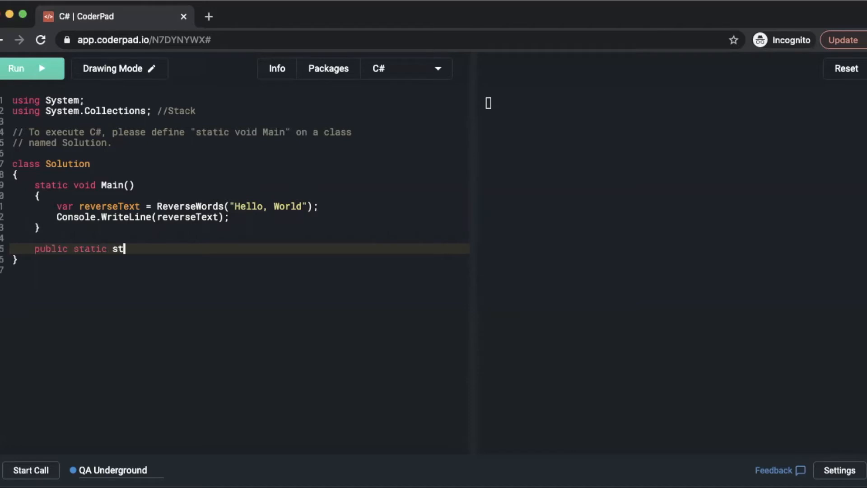
text(ring ReverseWords)
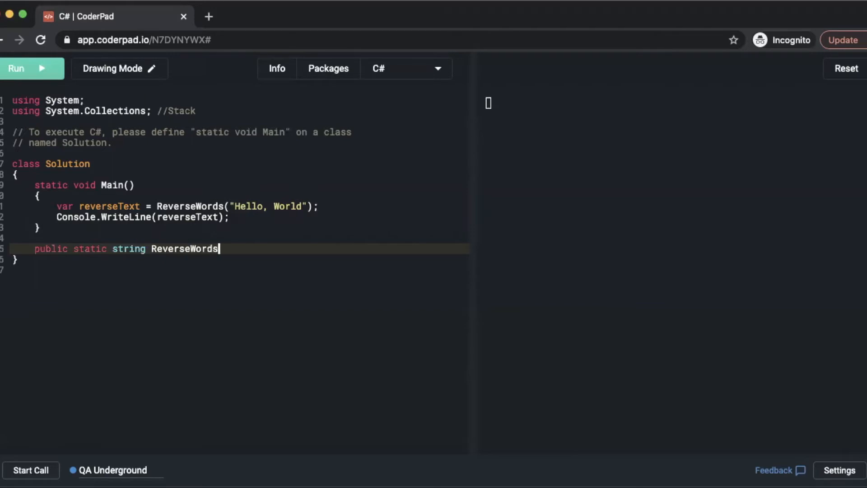
text(()
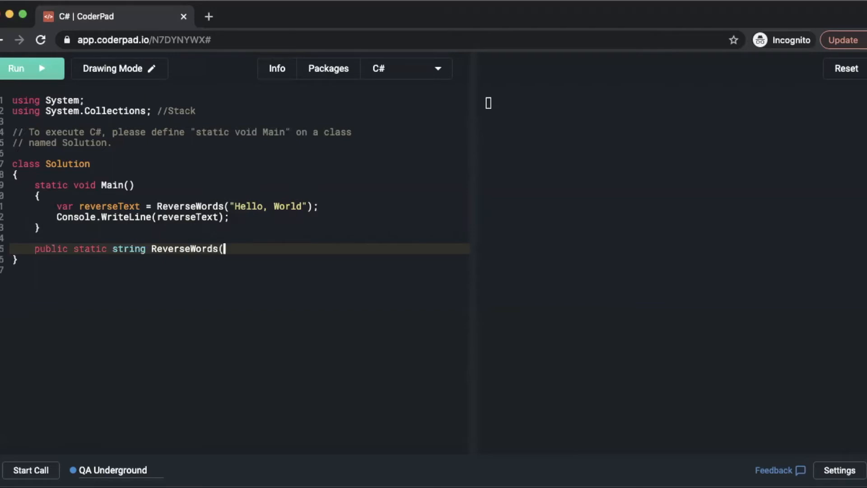
text(string s)
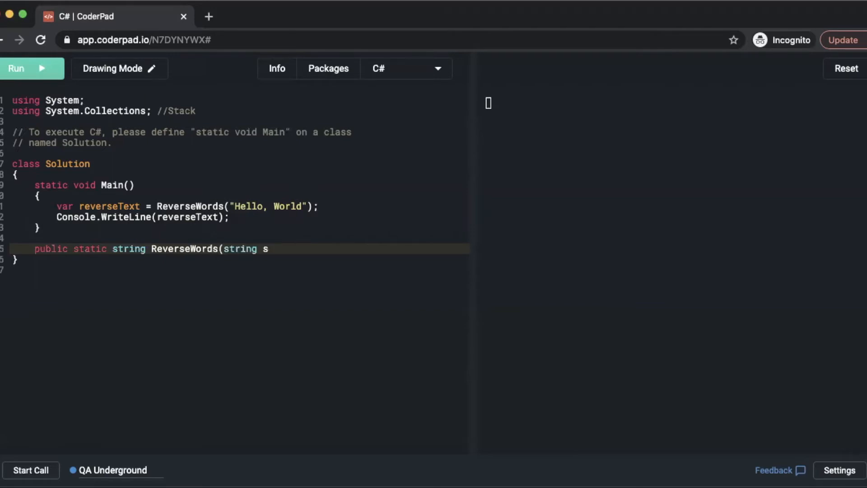
text();)
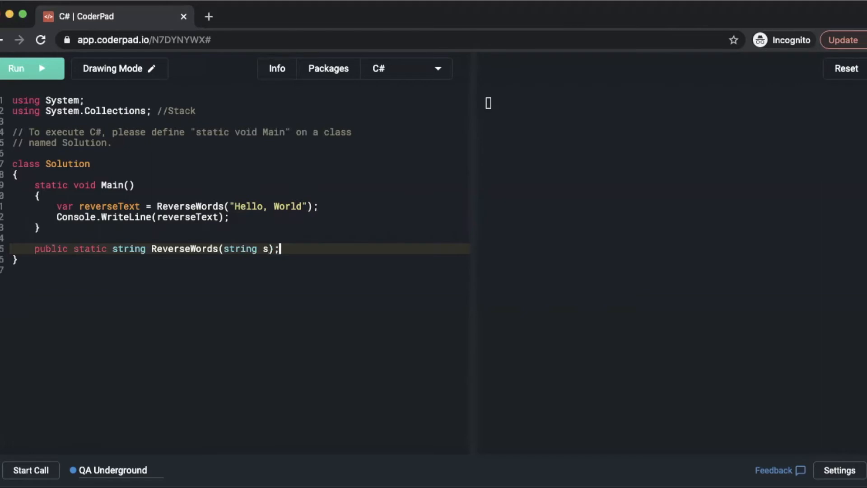
key(Backspace)
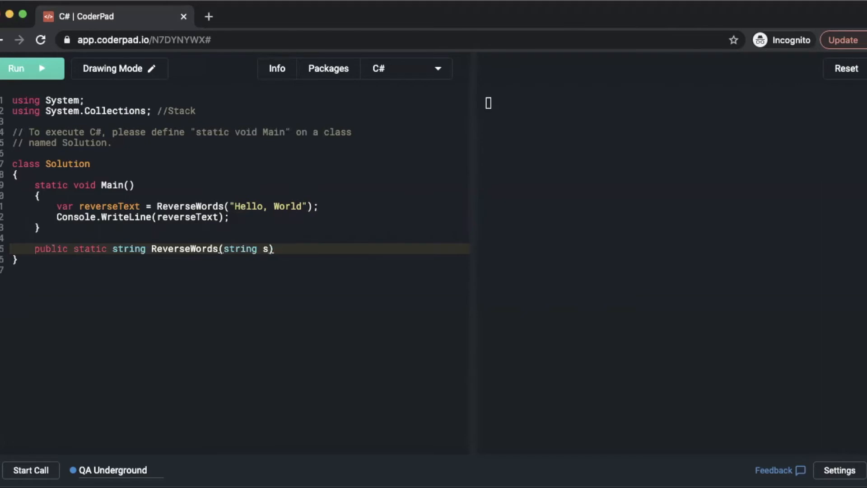
text({)
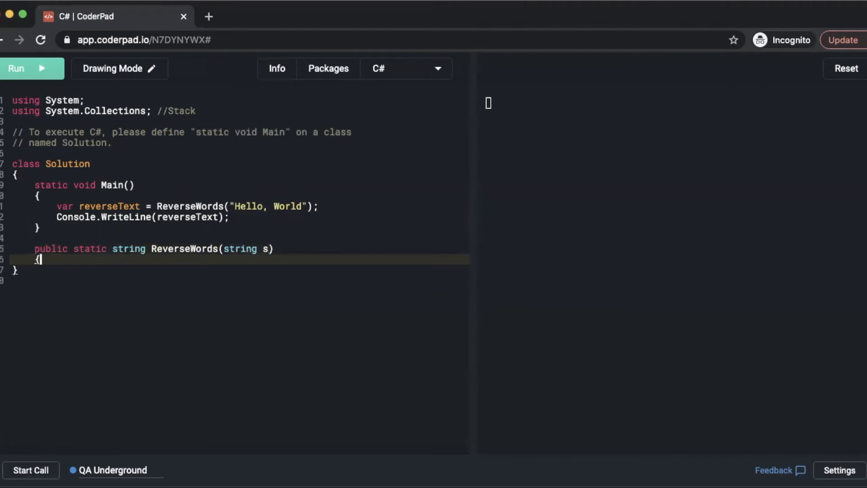
key(Return)
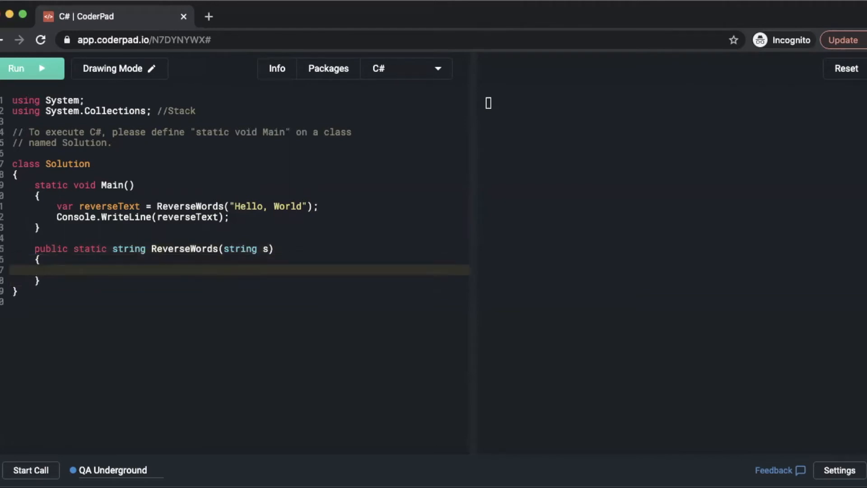
- Declare string result = ""; and Stack temp = new Stack();
text(string)
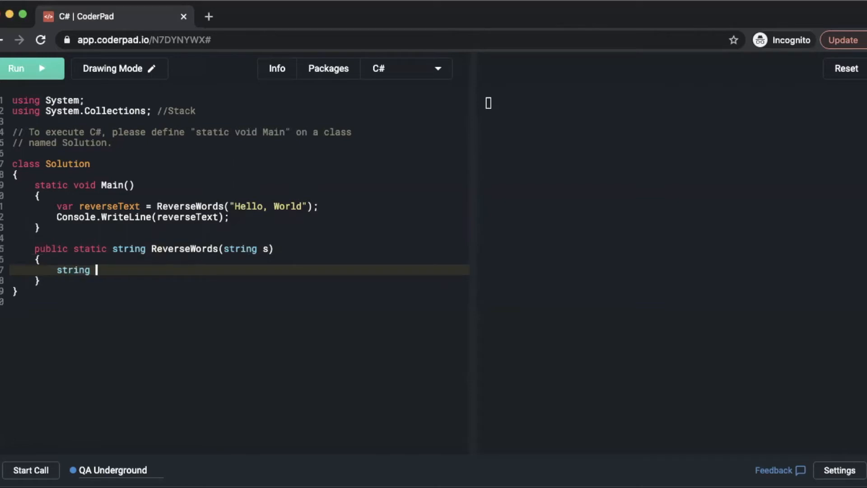
text(result =)
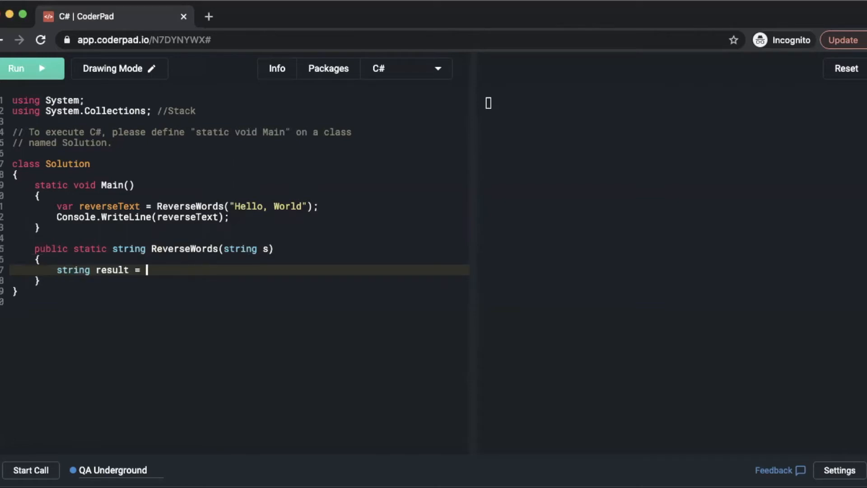
text("";)
text(Stack temp =)
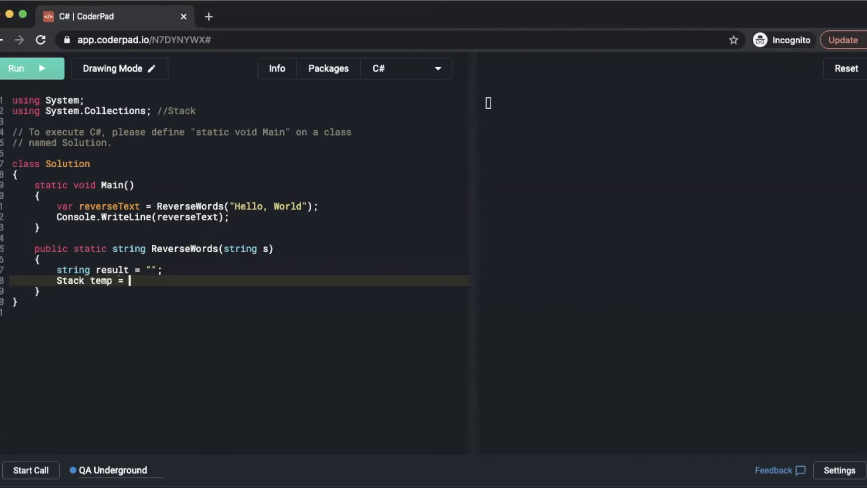
text(new Stack)
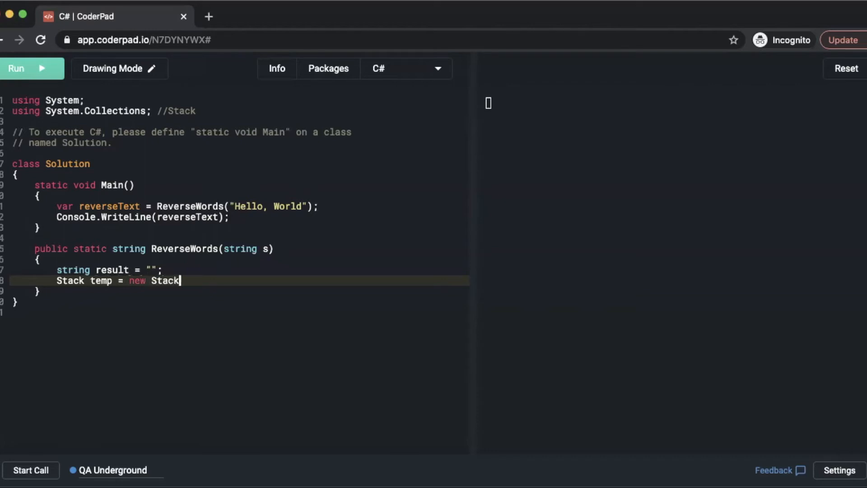
text(();)
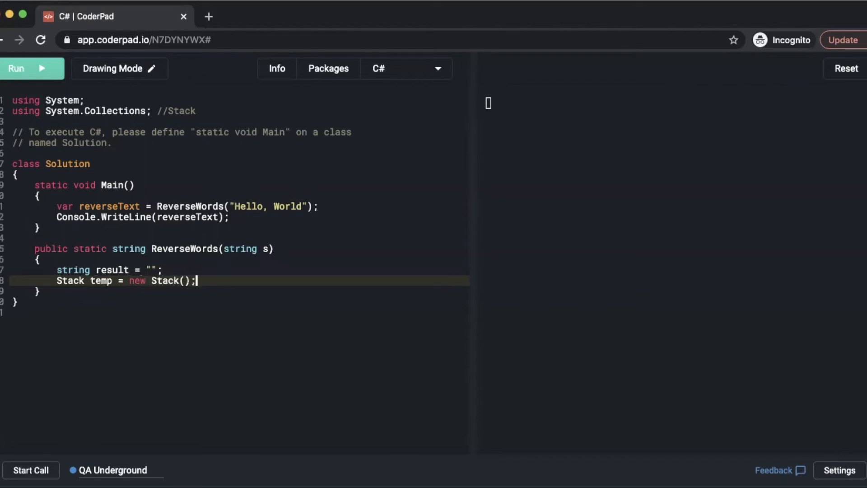
- Reassign s to s.Trim(); to strip surrounding spaces
text(s = s.T)
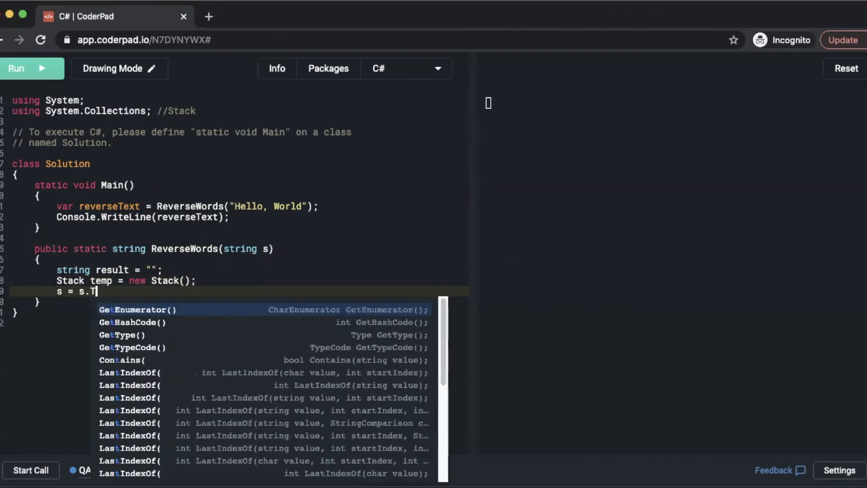
text(rim)
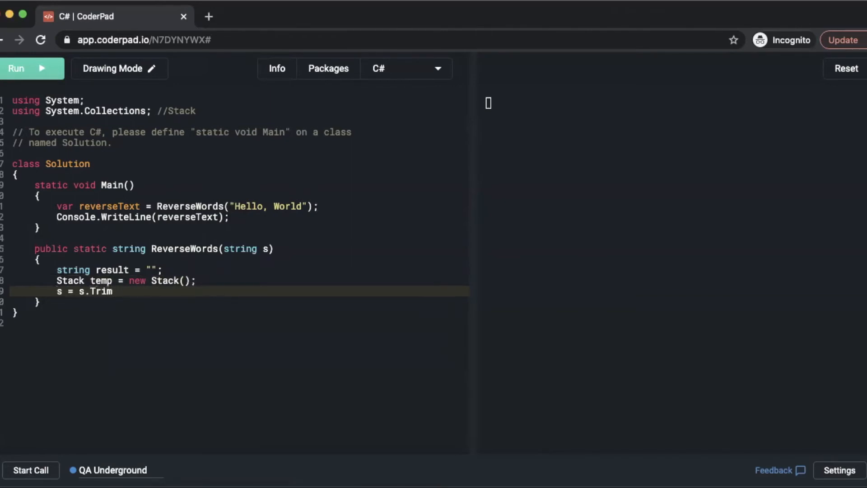
text(();)
text(//)
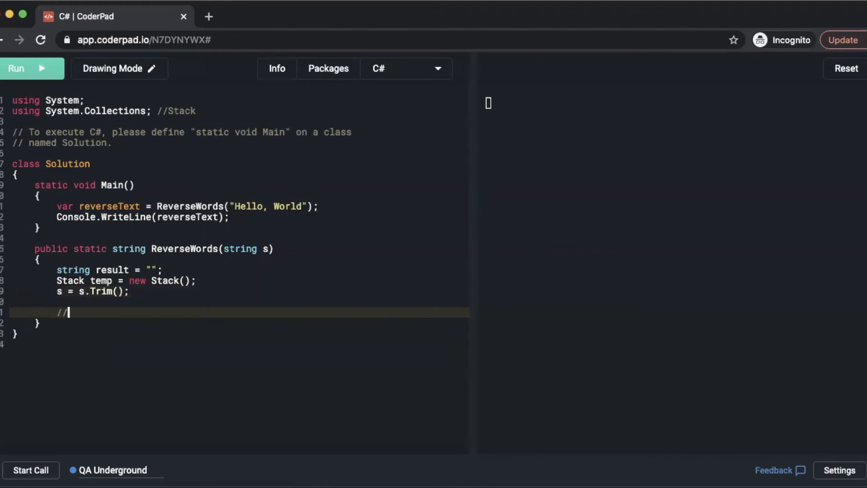
- Add //Remove extra whitespaces comment and while (s.Contains(" ")) loop header
text(Remove ext)
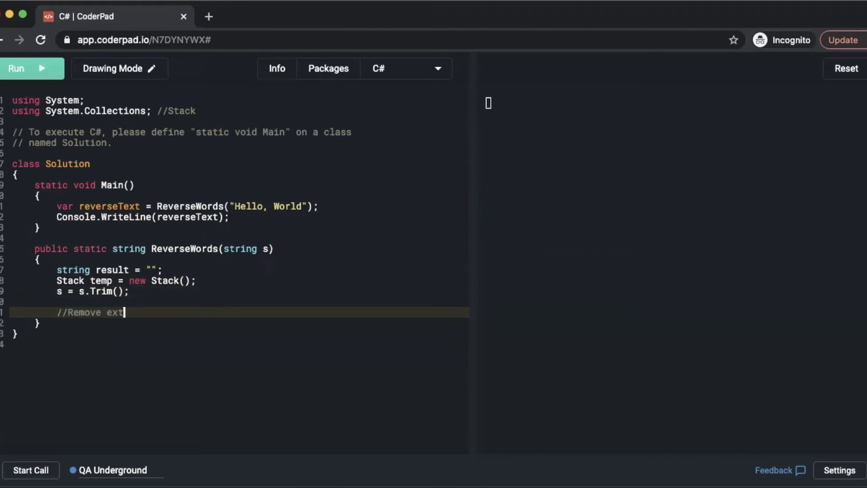
text(ra whitespaces)
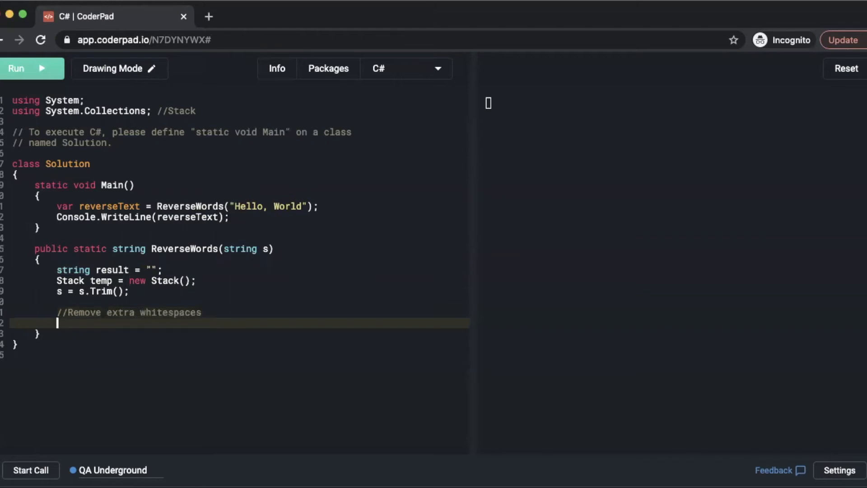
text(while)
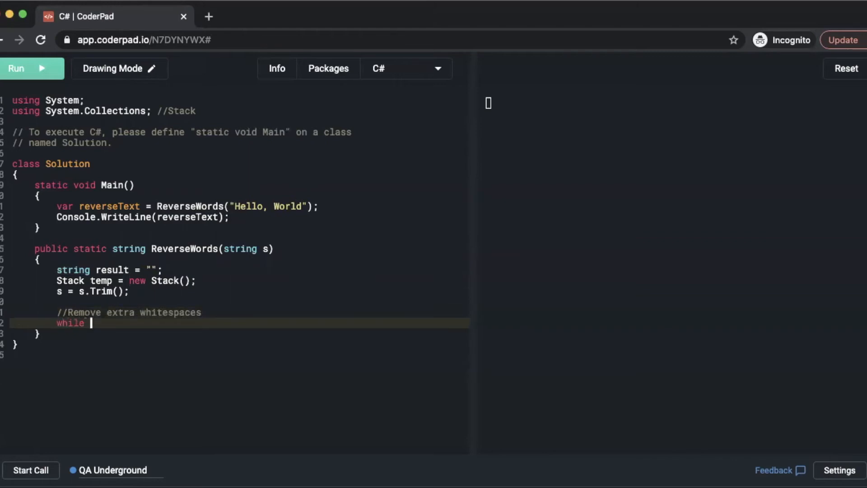
text((s.Contains(")
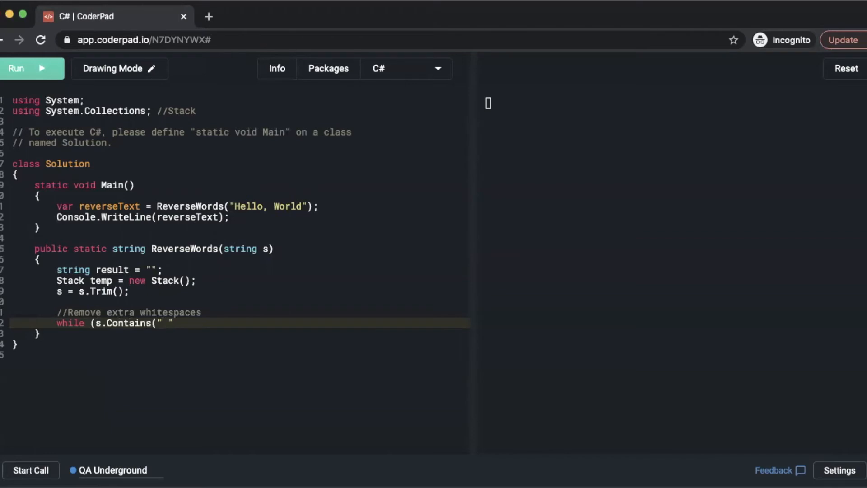
text(")))
text(s =)
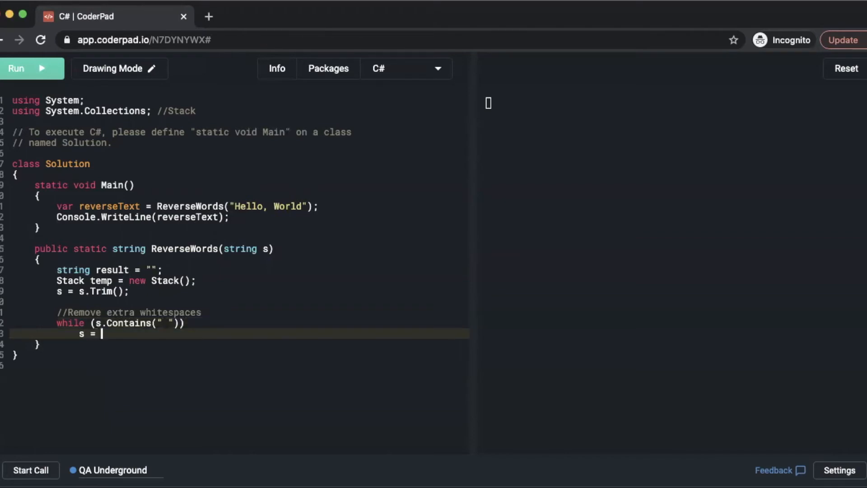
- Inside the loop call s.Replace on double spaces, then begin the //Store comment
text(s.Replace)
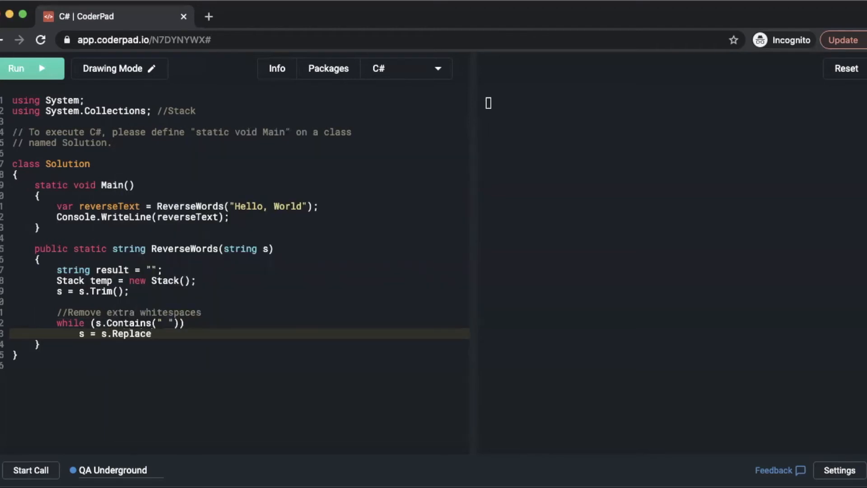
text((" ","")
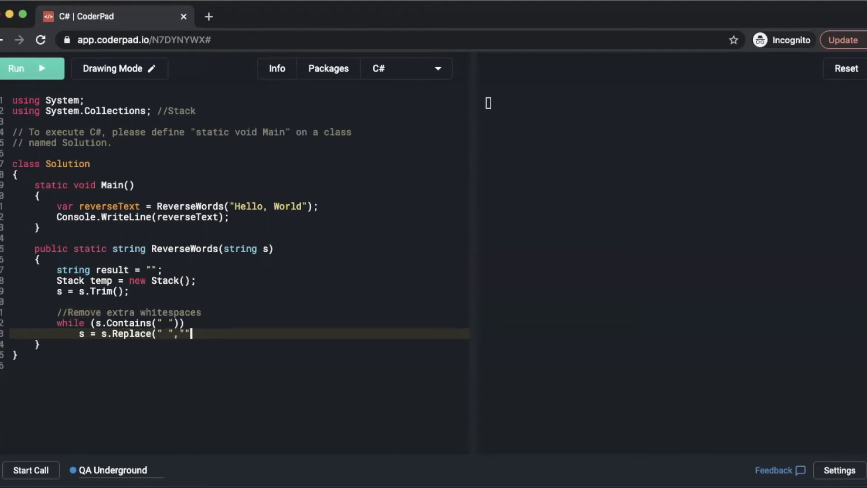
text())
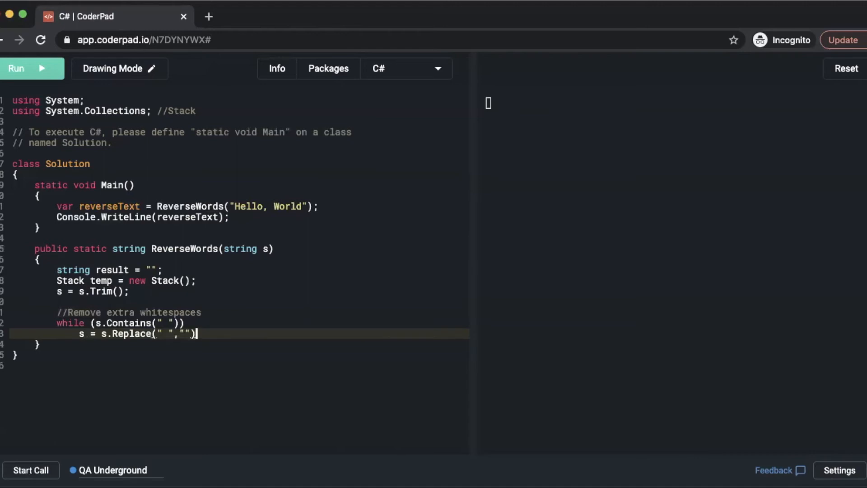
key(enter)
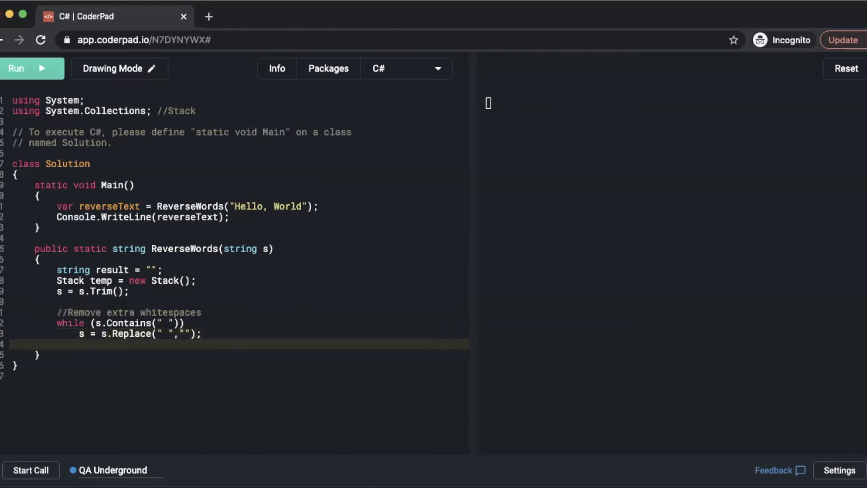
text(//Store each w)
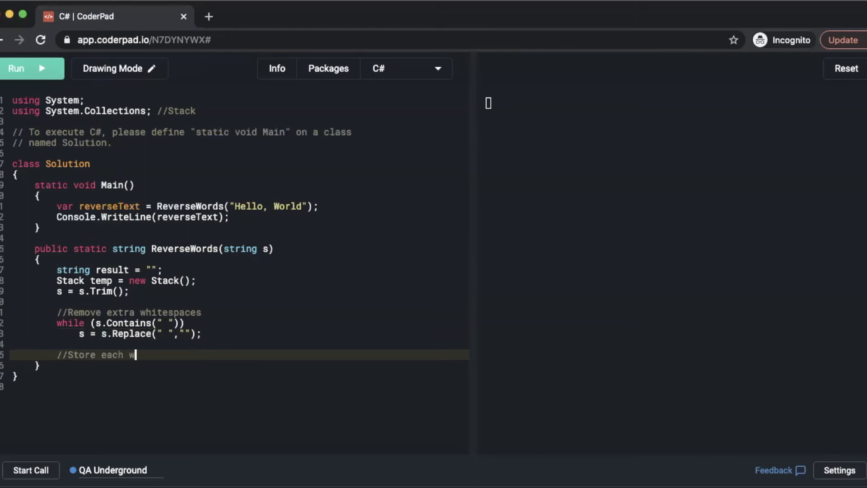
- Finish //Store each word on the stack and write foreach (string x in s.Split(' '))
text(ord on the stack)
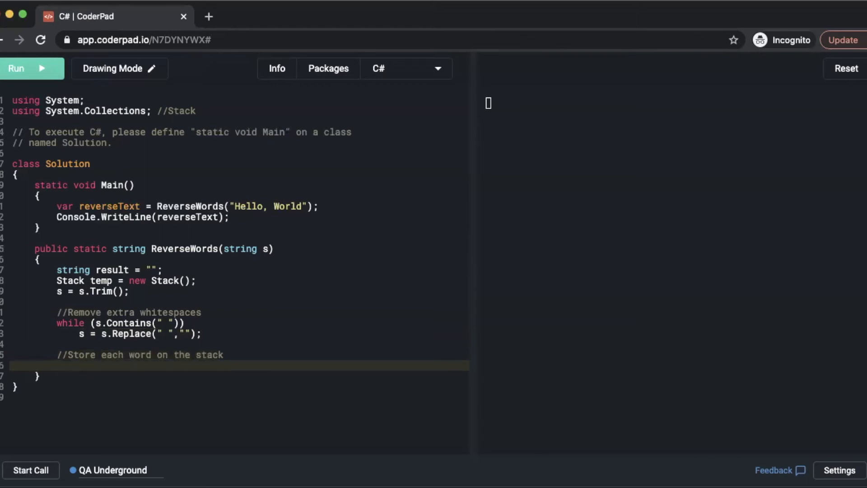
text(foreach)
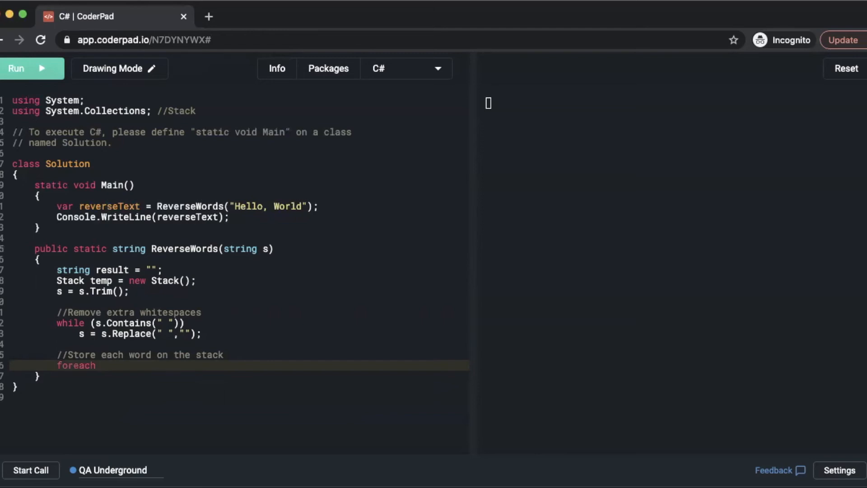
text((str)
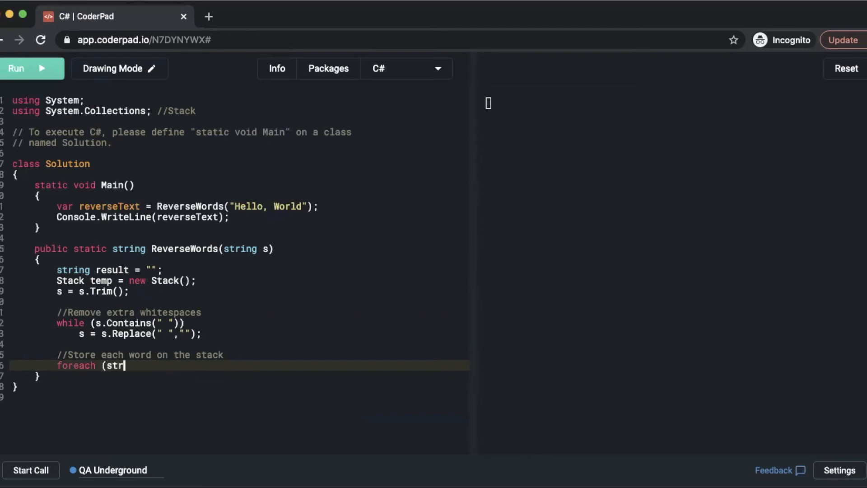
text(ing x in s.Spl)
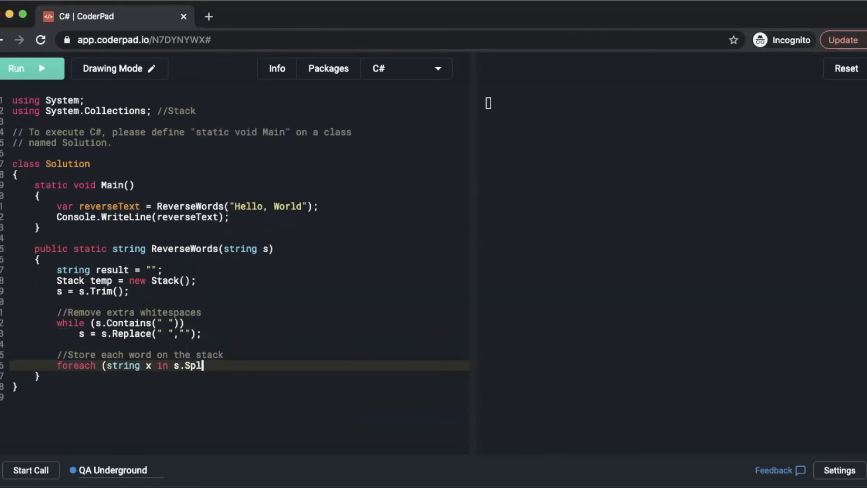
text(it)
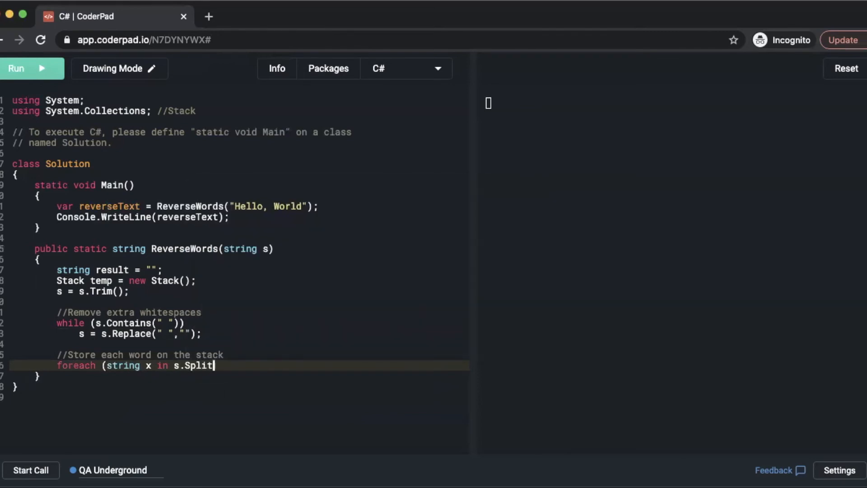
text(()
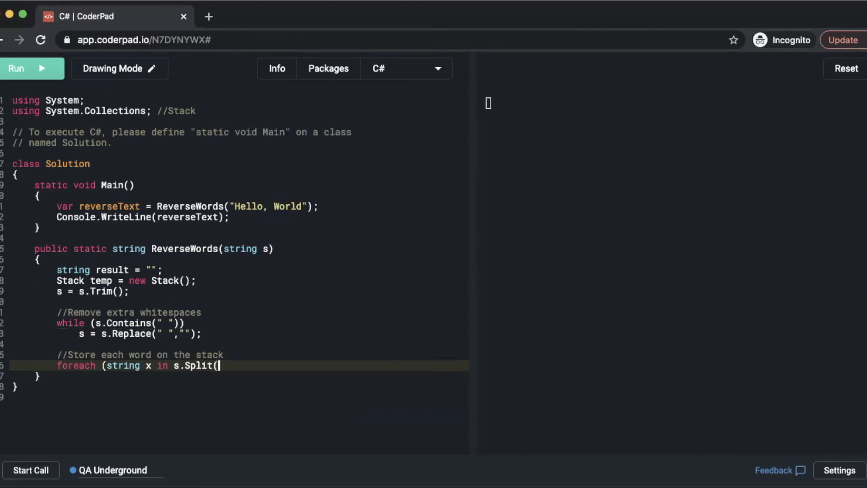
text(' ')
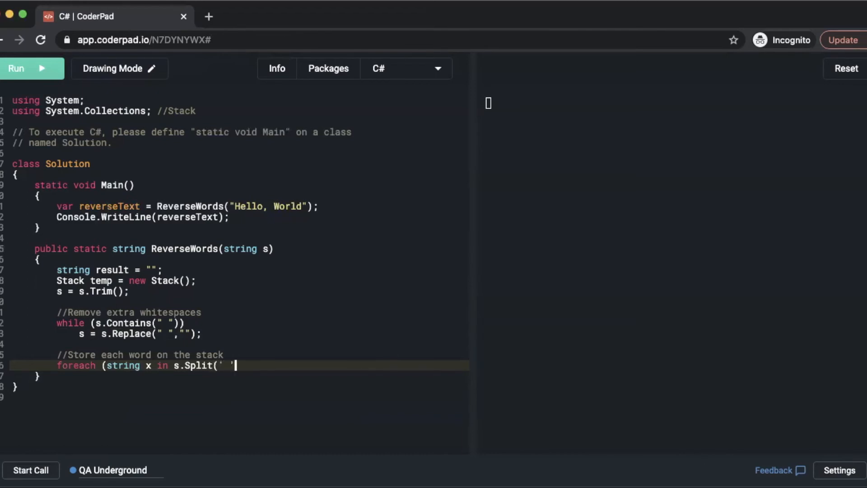
text(')))
text(tem)
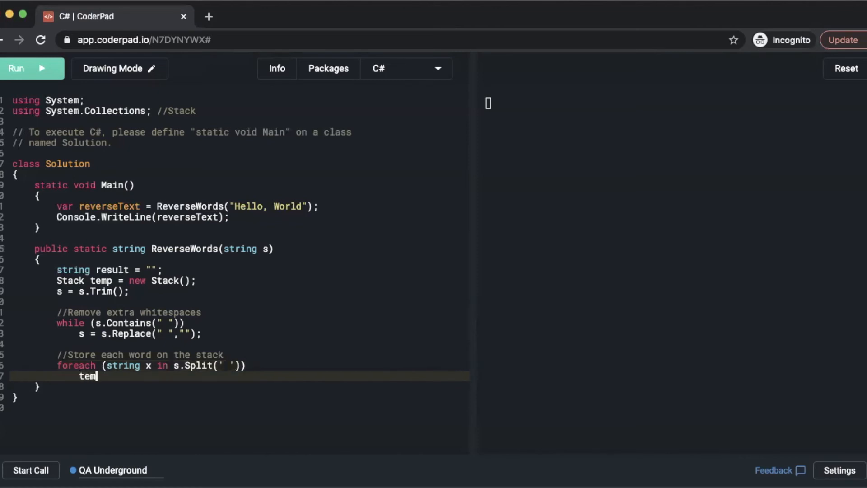
- Push each word onto the stack with temp.Push(x);
text(p.Push)
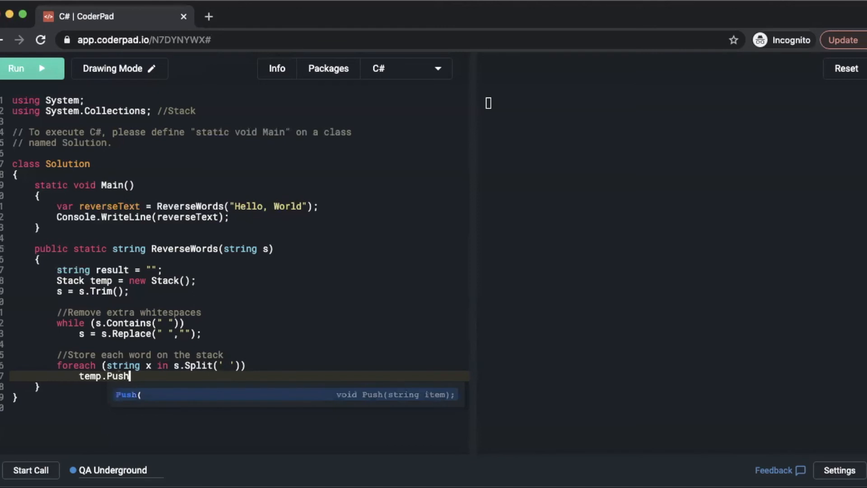
text((x)
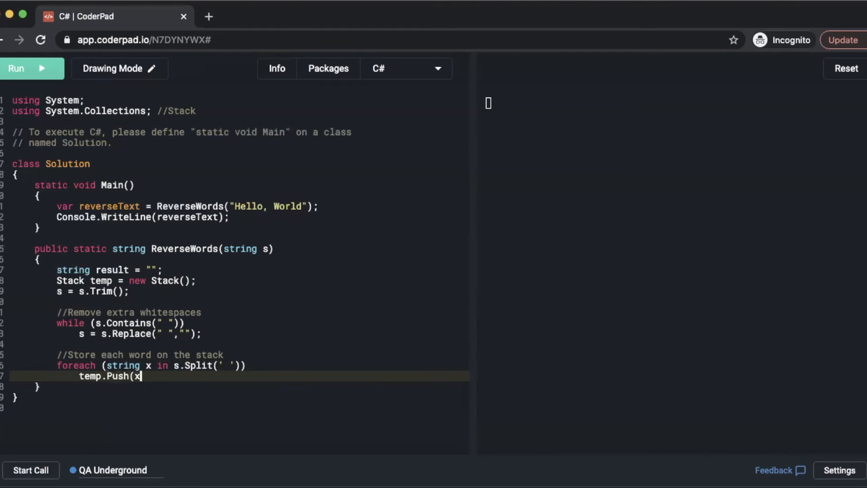
text();)
text(//Add e)
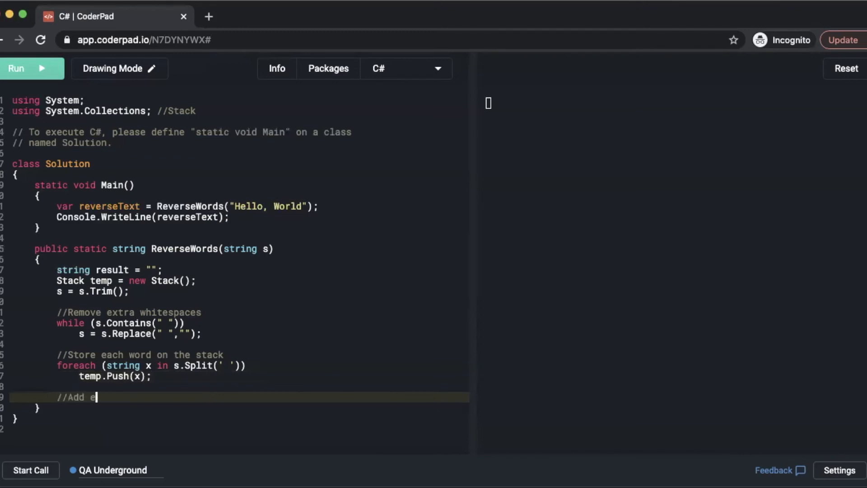
- Add the reverse comment and while (temp.Count != 0) result += temp.Pop() + "";
text(ach word to a result string in reverse)
text(while (temp.Count != 0)
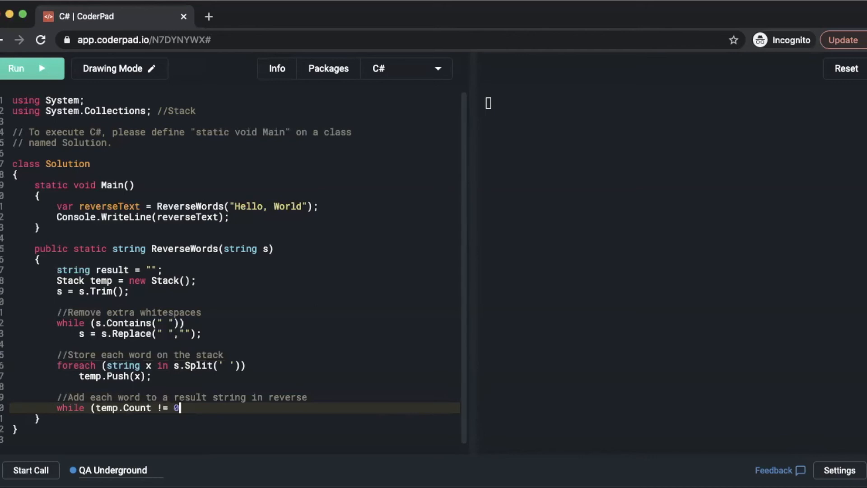
text())
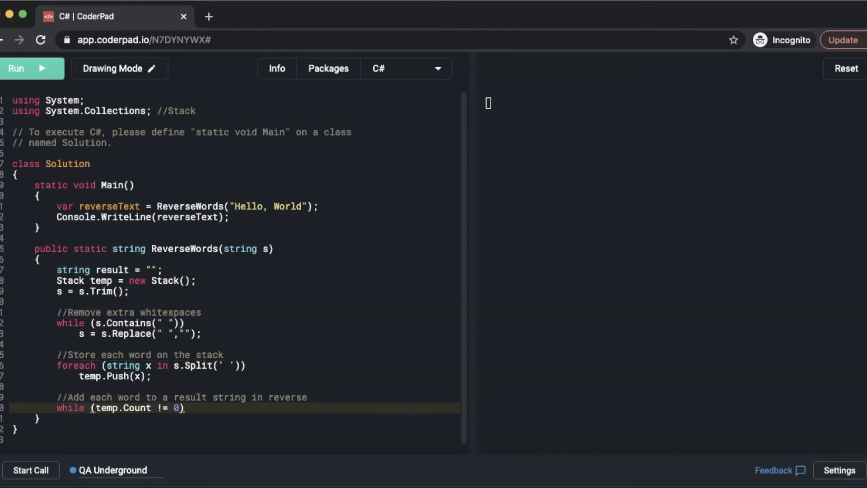
text(result +)
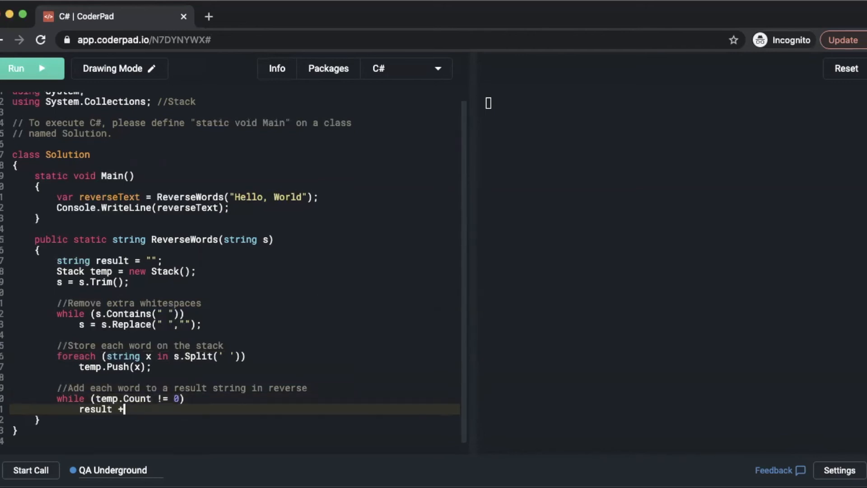
text(= temp.)
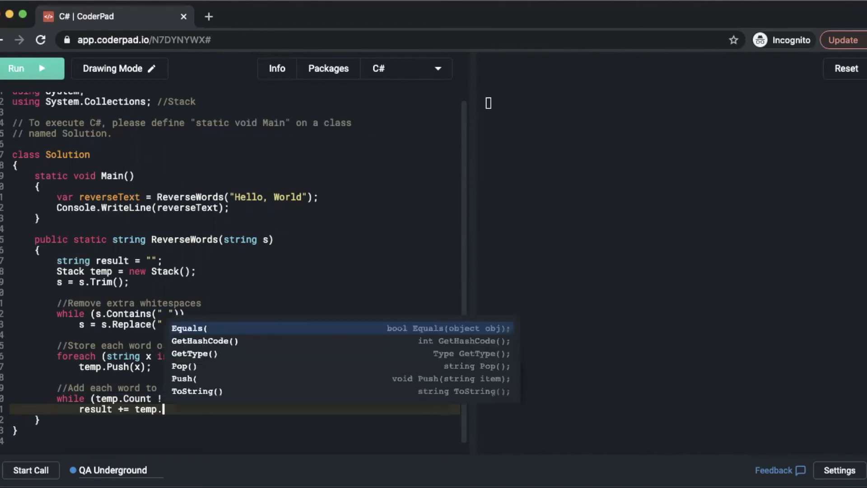
click(184, 366)
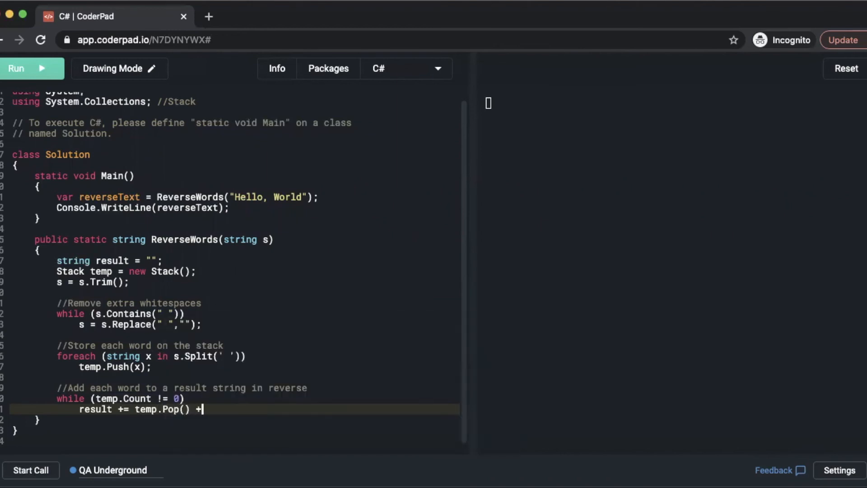
text("";)
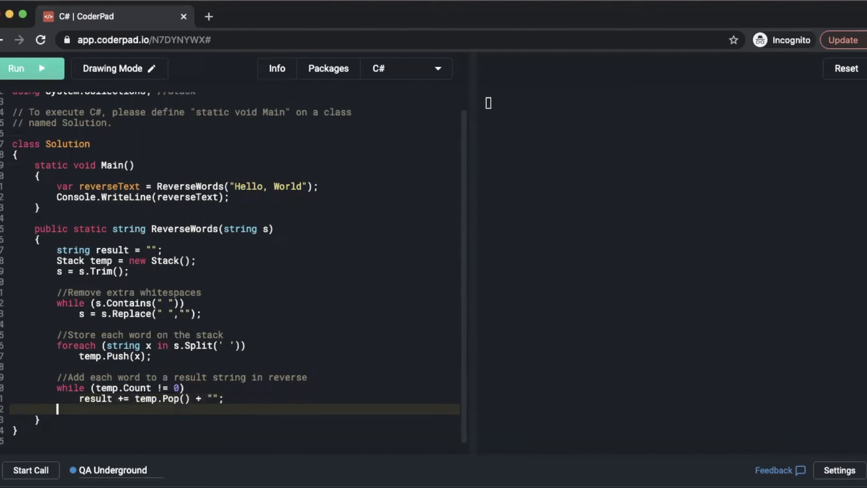
- End ReverseWords with return result.Trim();
text(return)
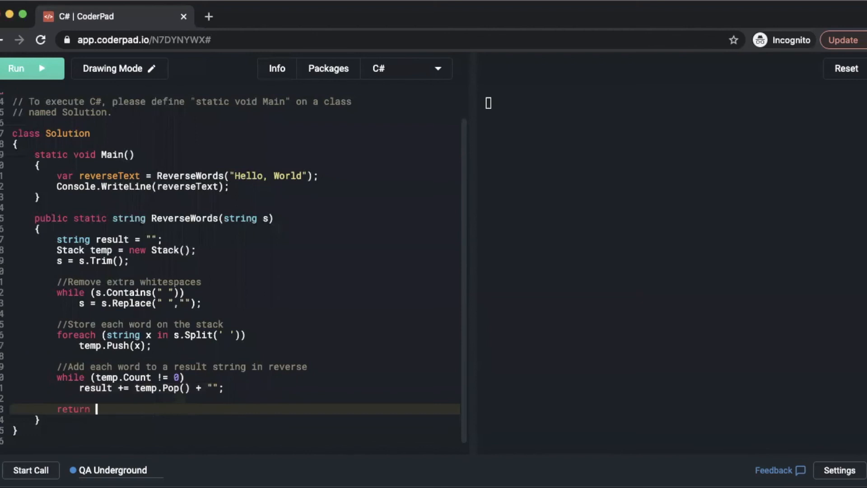
text(result)
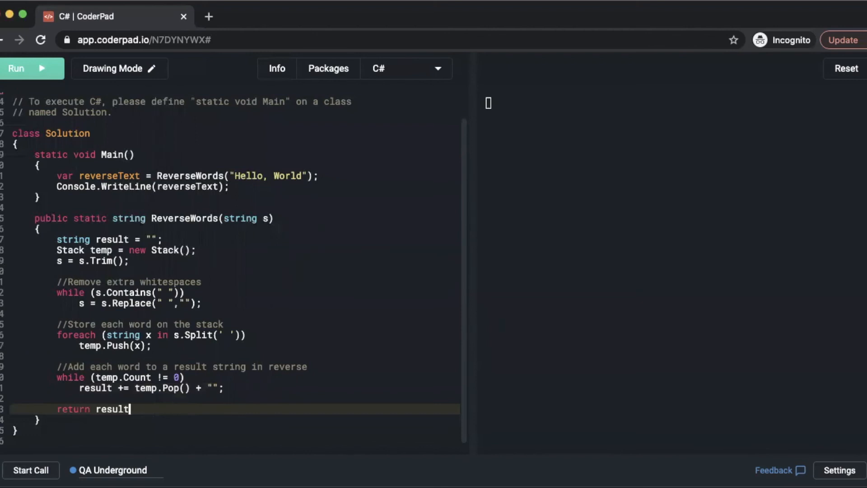
text(.Trim)
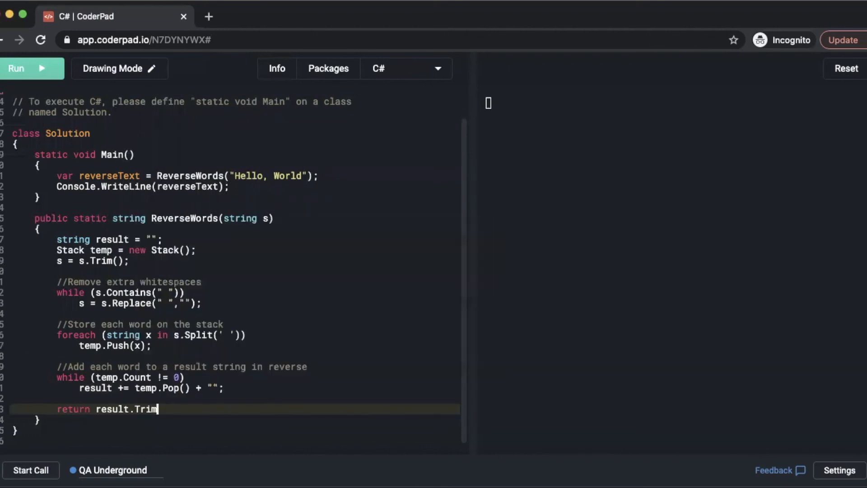
text(();)
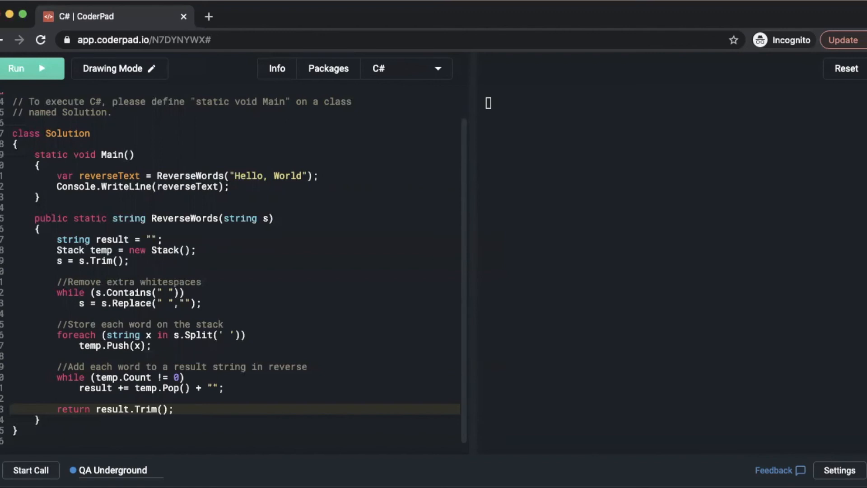